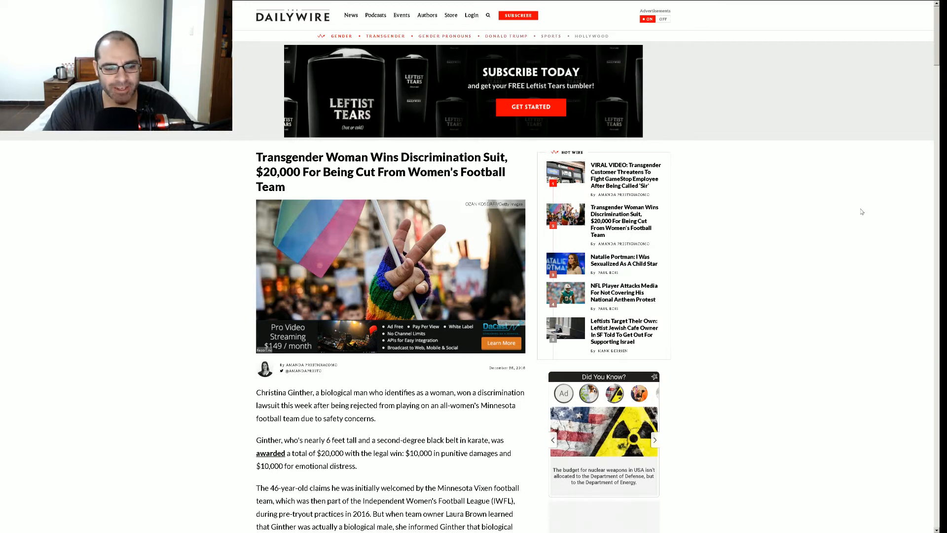
pyautogui.moveTo(849, 192)
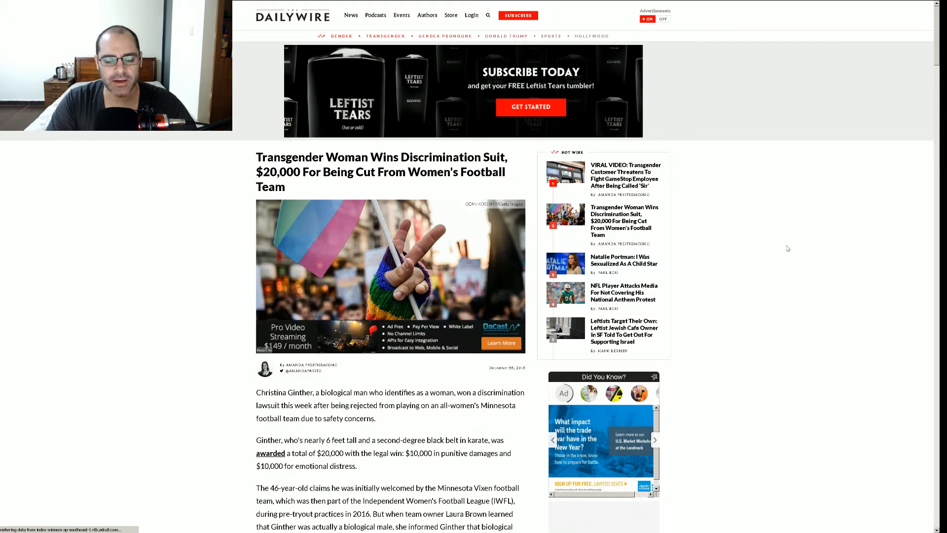
# - Scroll past the headline and photo to the opening paragraphs and Ginther's 'I'm a freak' quote
pyautogui.scroll(-3)
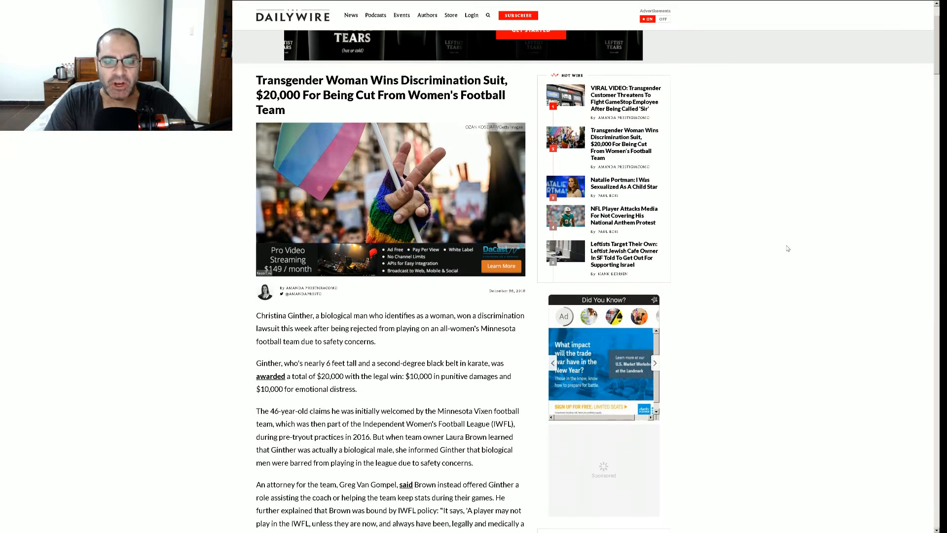
pyautogui.scroll(-3)
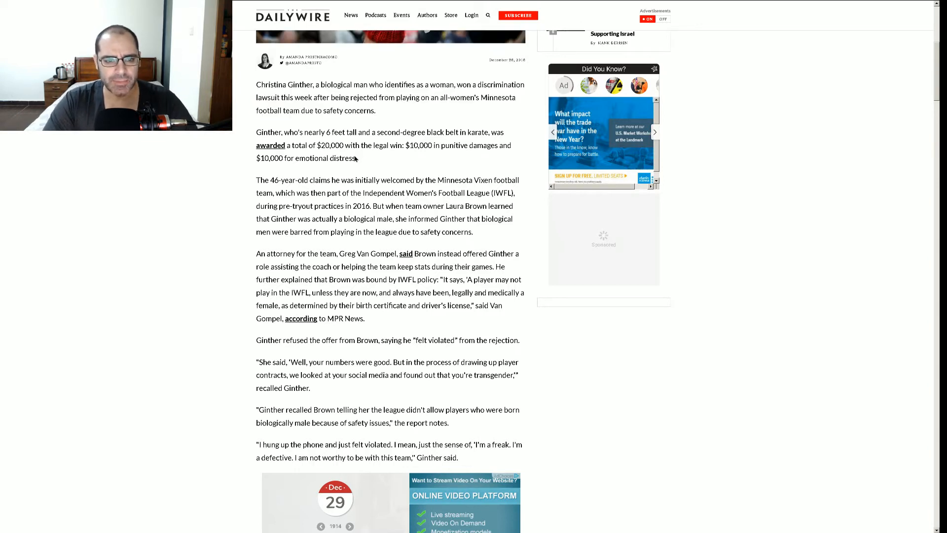
# - Highlight the $20,000 award paragraph and the league exclusion paragraph, then clear the selection
pyautogui.moveTo(255, 132); pyautogui.dragTo(357, 158)
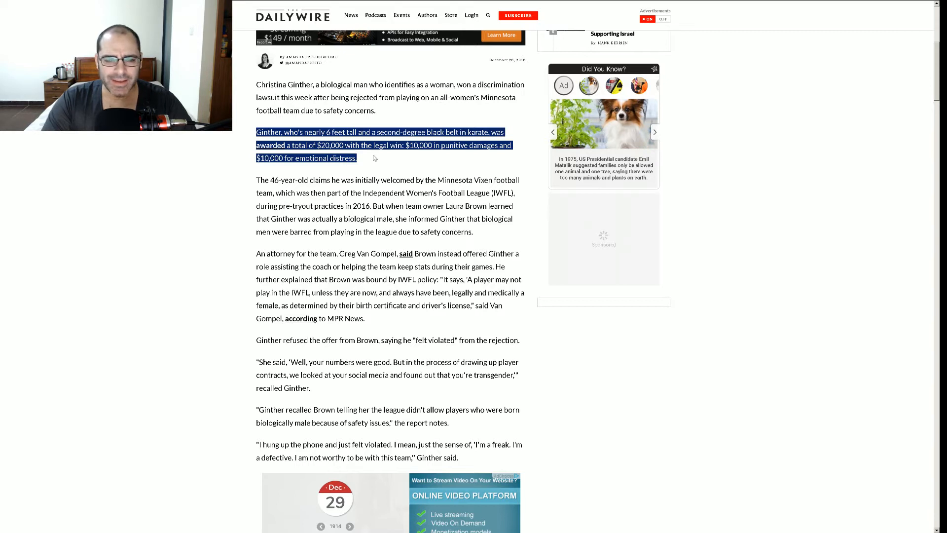
pyautogui.moveTo(431, 218); pyautogui.dragTo(474, 231)
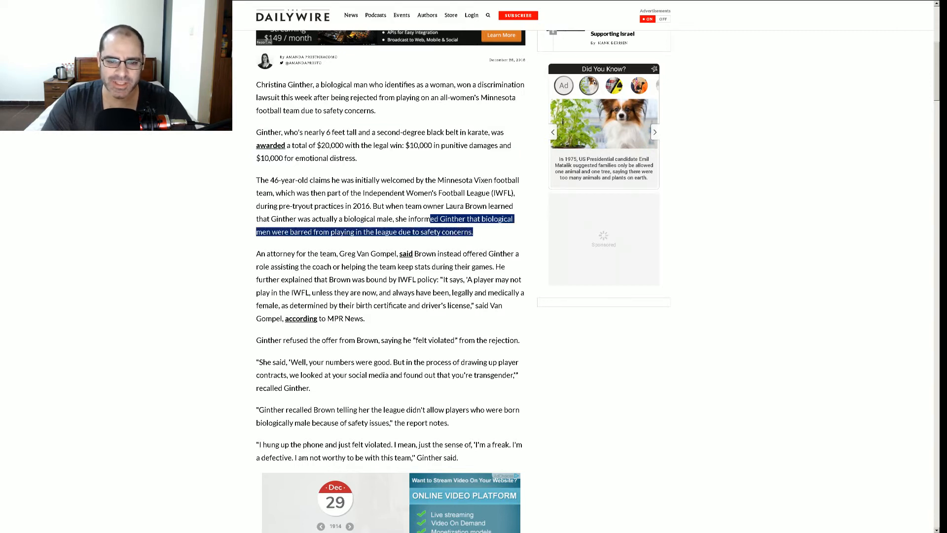
pyautogui.moveTo(428, 219); pyautogui.dragTo(256, 180)
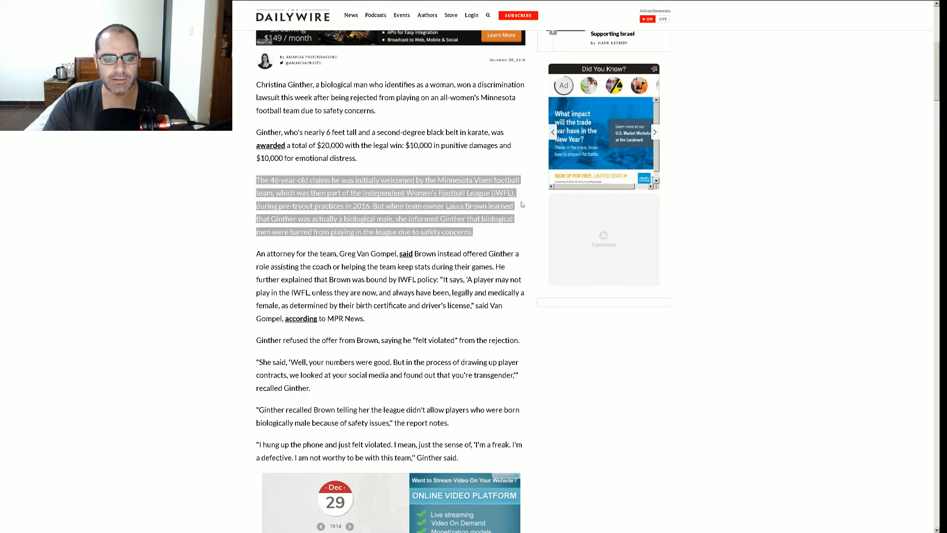
pyautogui.moveTo(188, 232)
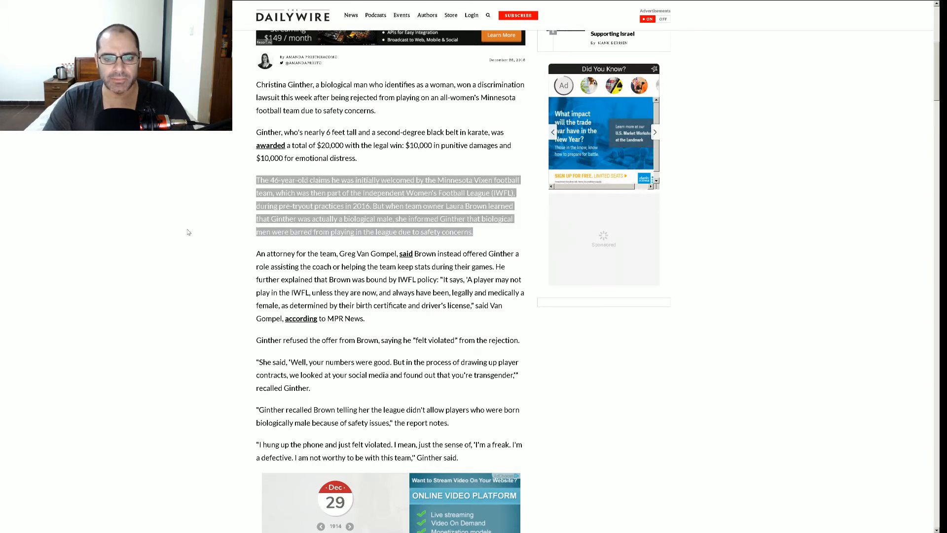
pyautogui.click(489, 234)
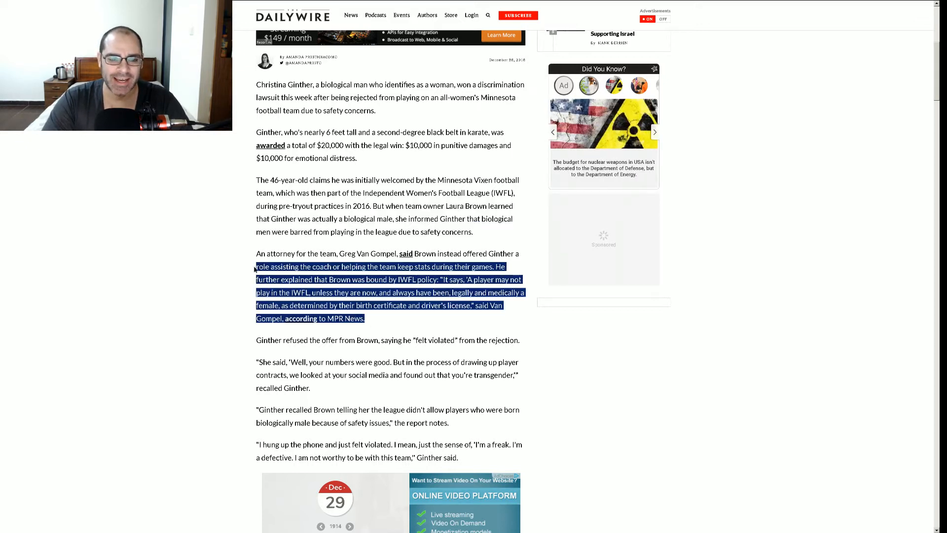
# - Highlight the attorney's IWFL policy paragraph and the paragraph quoting Brown's contract remarks
pyautogui.moveTo(256, 266); pyautogui.dragTo(371, 318)
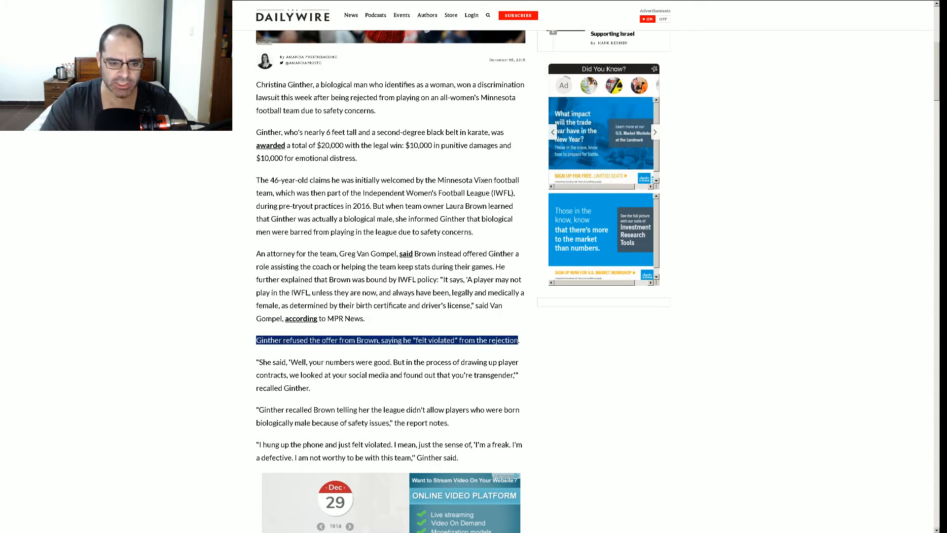
pyautogui.moveTo(313, 390)
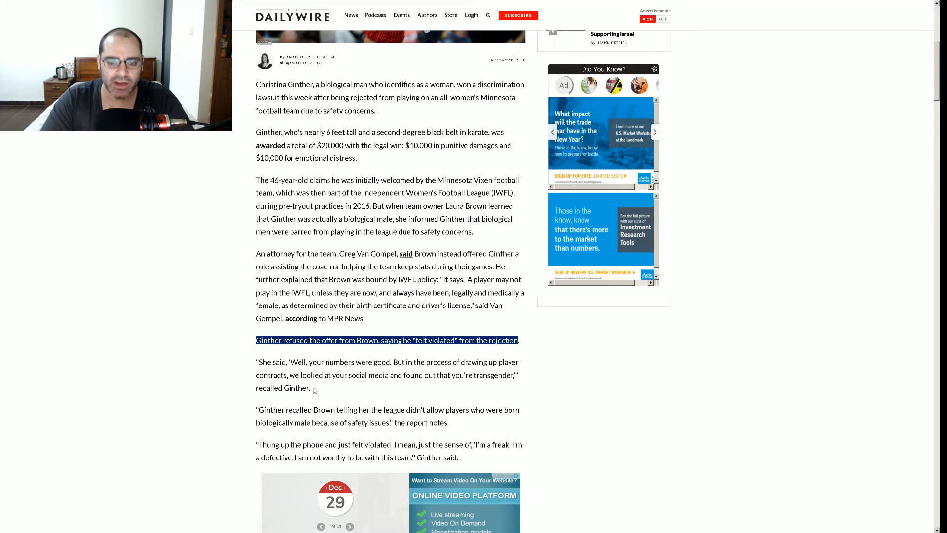
pyautogui.moveTo(300, 374); pyautogui.dragTo(309, 388)
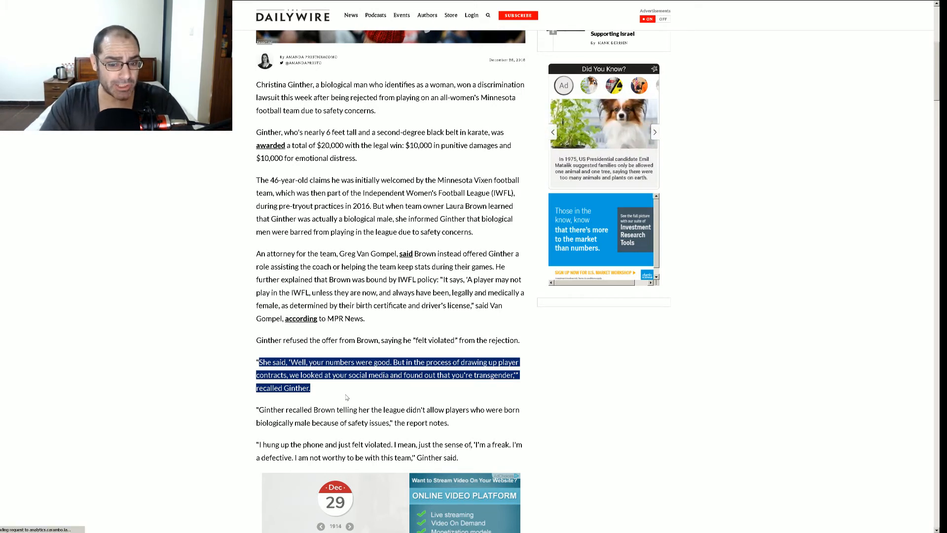
pyautogui.moveTo(451, 426)
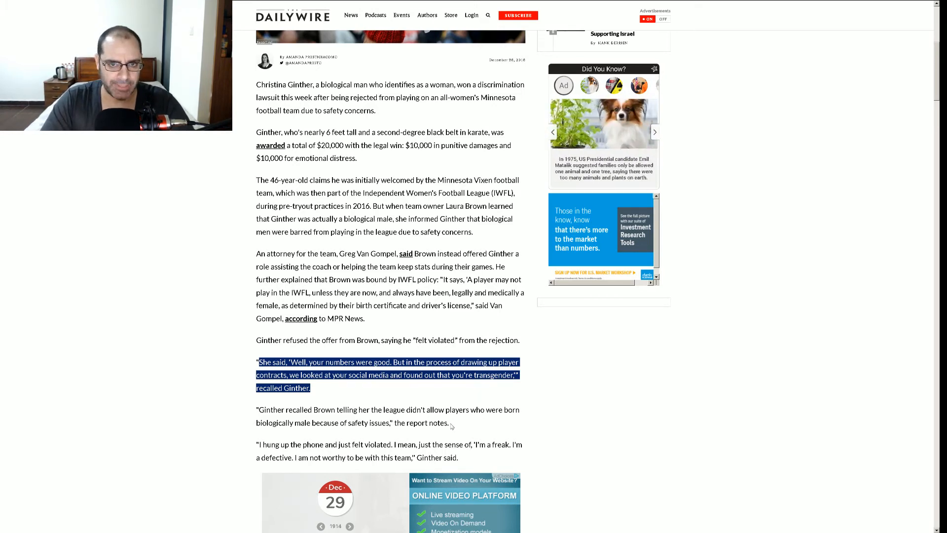
# - Highlight the league's safety policy paragraph, clear it, and select the next line
pyautogui.moveTo(326, 409); pyautogui.dragTo(449, 422)
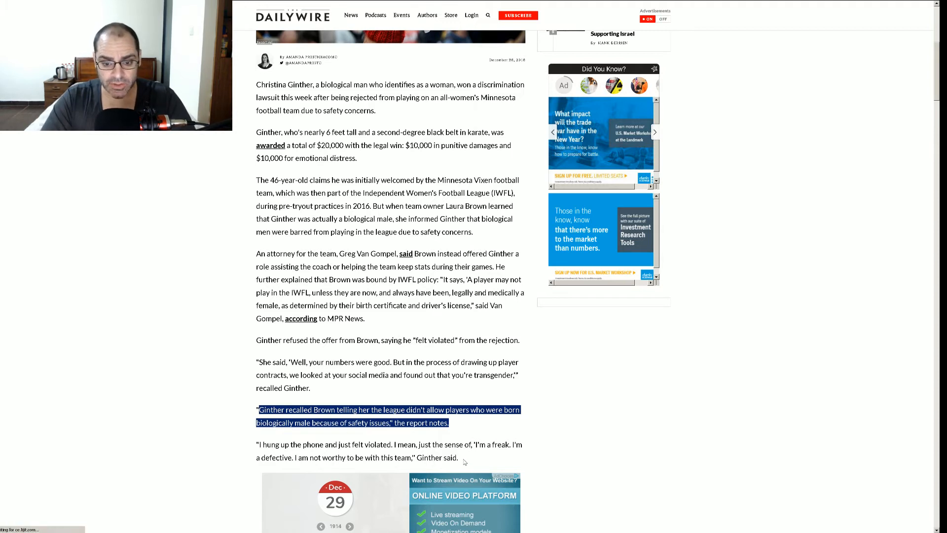
pyautogui.click(462, 462)
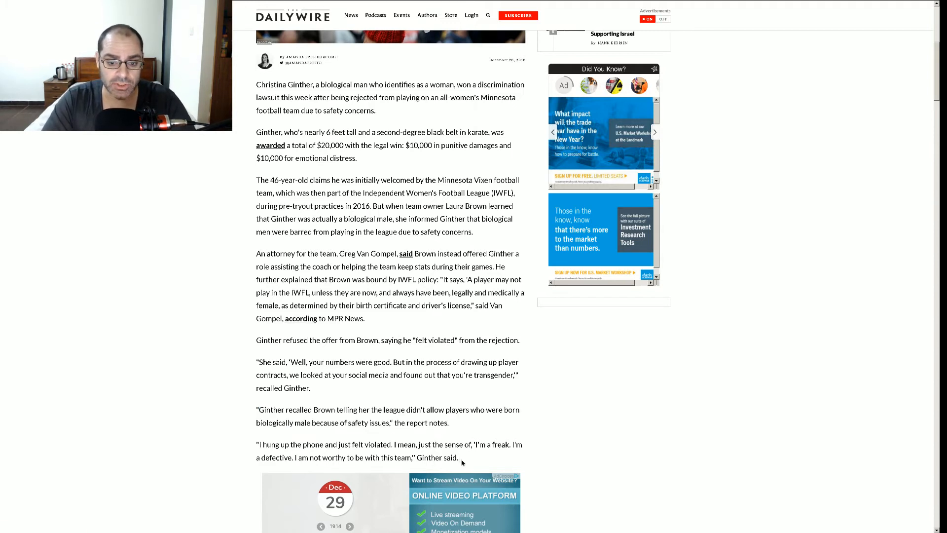
pyautogui.moveTo(258, 444); pyautogui.dragTo(458, 457)
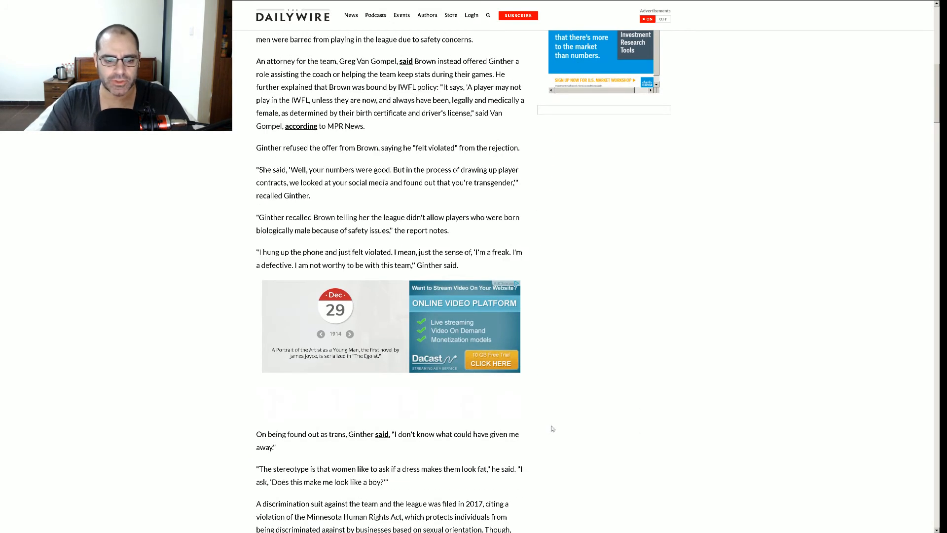
# - Highlight the 'found out as trans' paragraph and read down to the Facebook embed
pyautogui.scroll(-3)
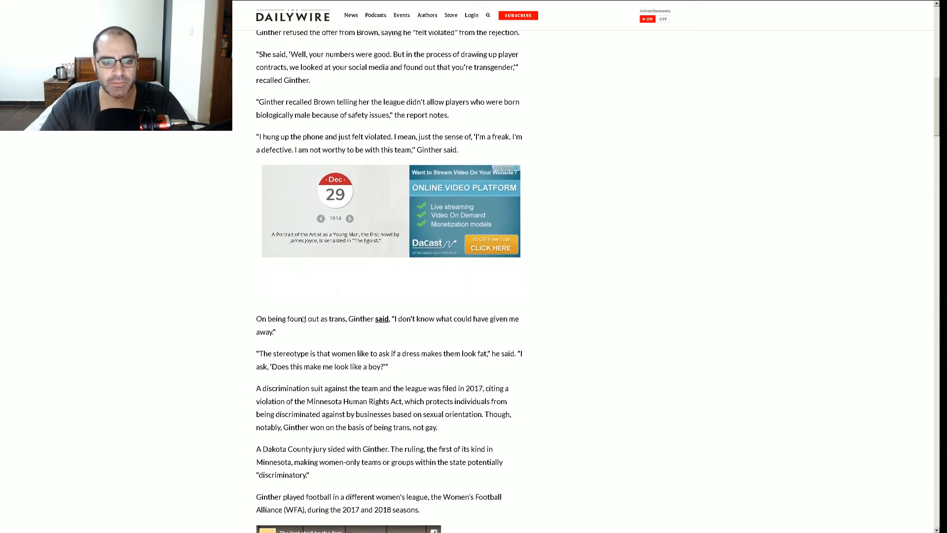
pyautogui.moveTo(256, 318); pyautogui.dragTo(276, 331)
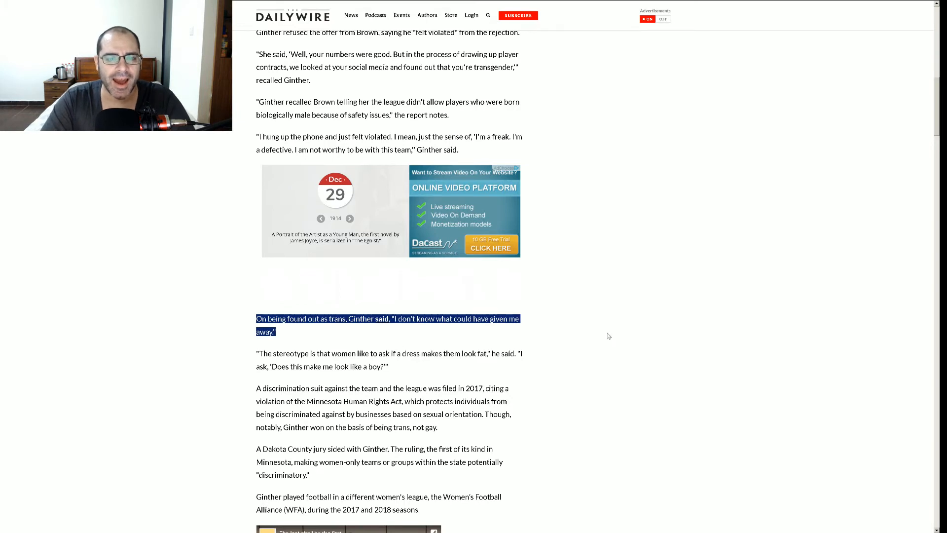
pyautogui.scroll(-3)
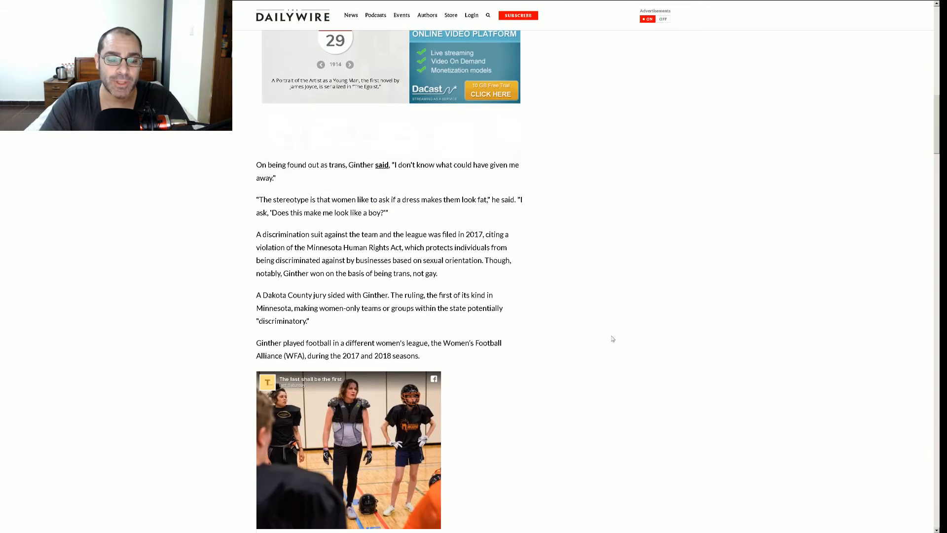
pyautogui.scroll(-3)
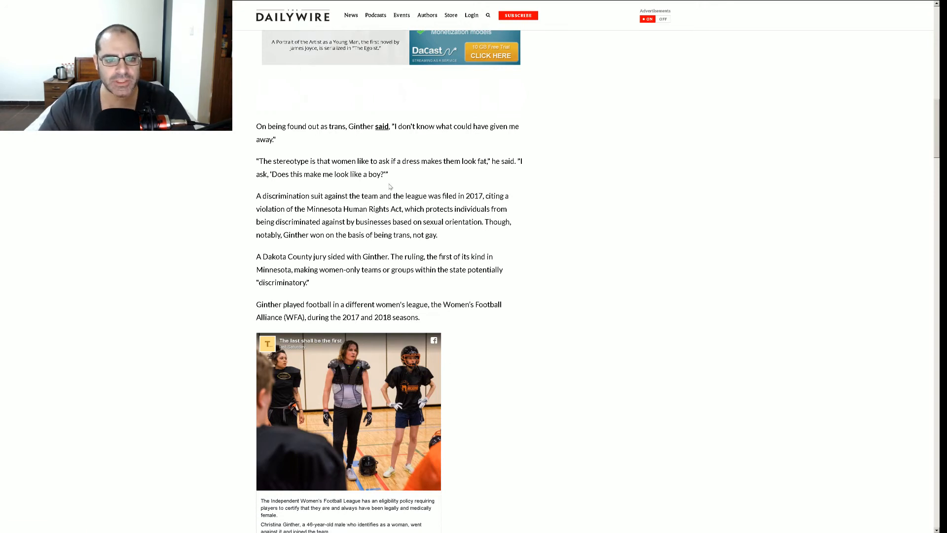
# - Highlight the paragraph starting 'A discrimination suit against the team' about the 2017 suit
pyautogui.moveTo(255, 160); pyautogui.dragTo(388, 175)
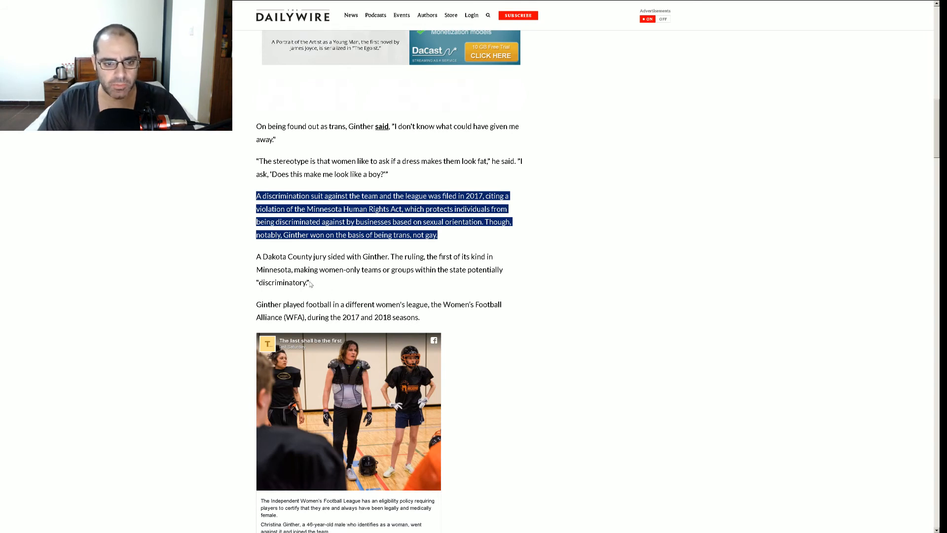
# - Highlight the paragraph on Ginther's 2017 and 2018 Women's Football Alliance seasons
pyautogui.moveTo(256, 255); pyautogui.dragTo(310, 282)
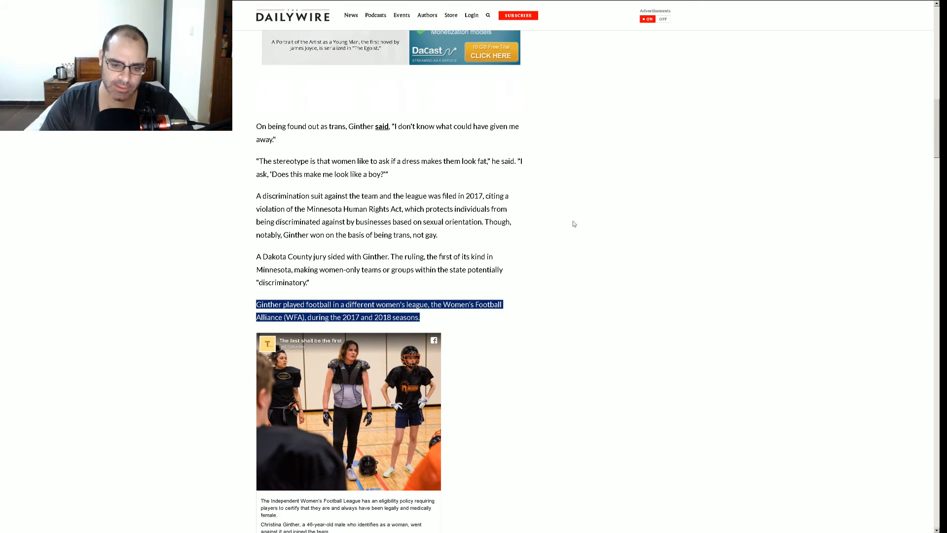
# - Scroll to the article's end, past the team photo post to the tags
pyautogui.scroll(-3)
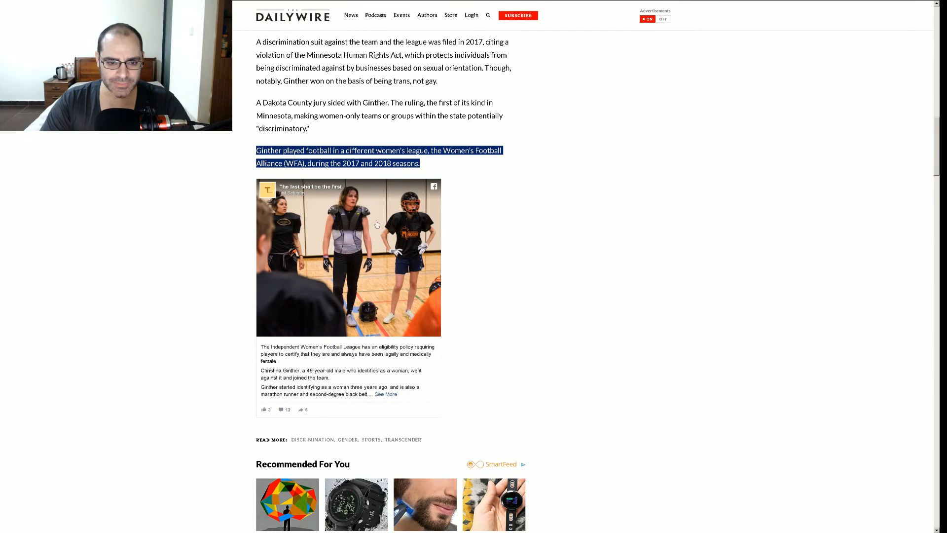
pyautogui.moveTo(391, 309)
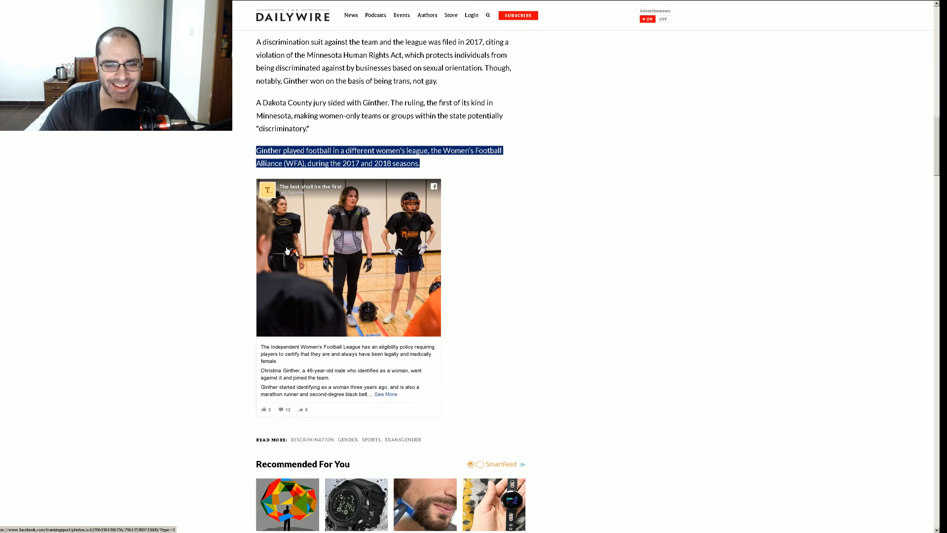
pyautogui.moveTo(401, 186)
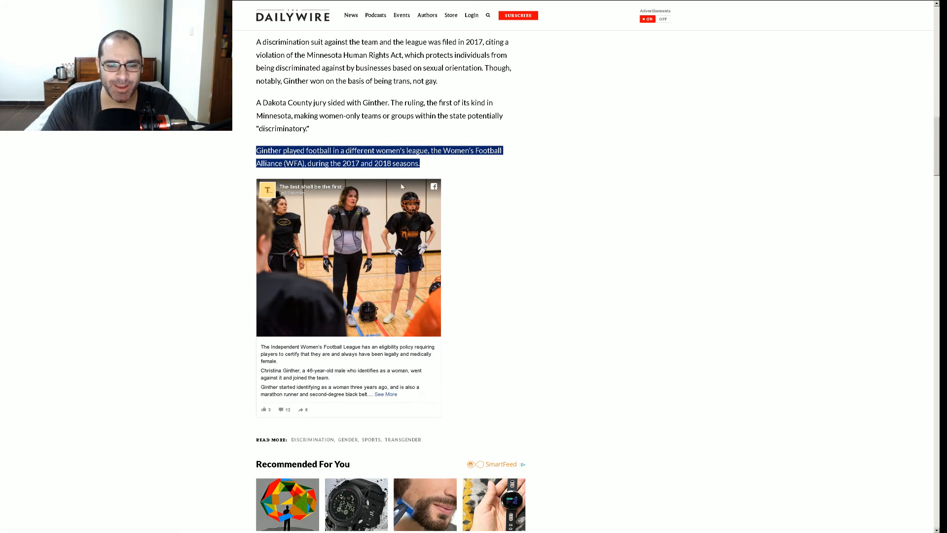
pyautogui.moveTo(366, 212)
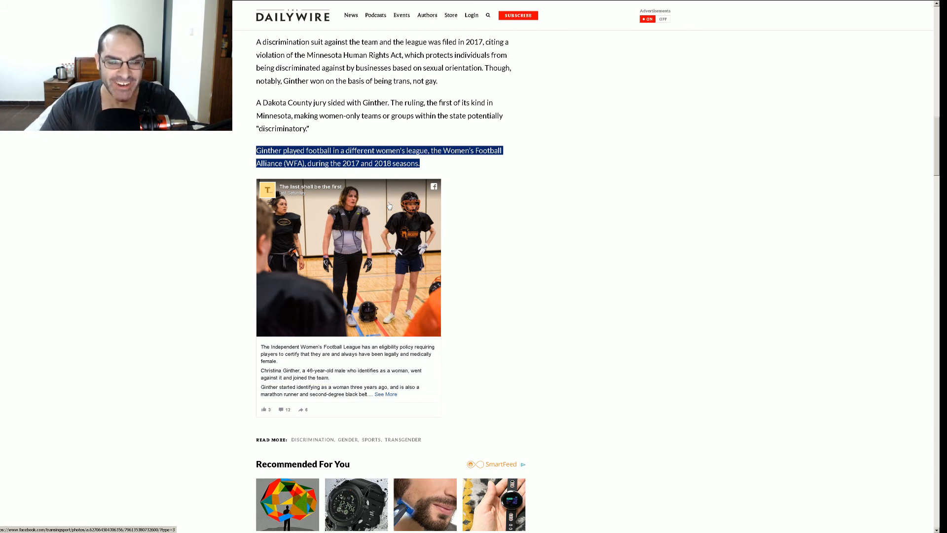
pyautogui.moveTo(686, 253)
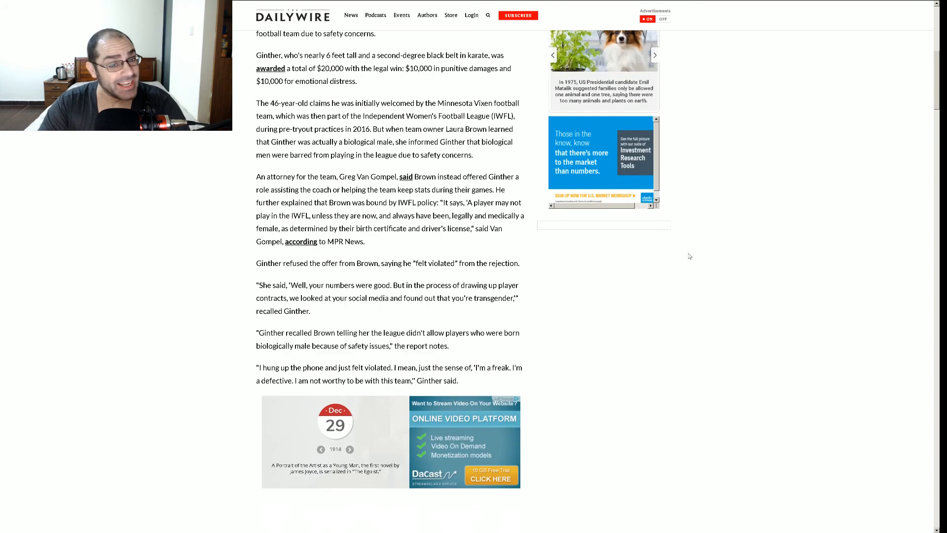
# - Scroll back up to the article top with the headline, photo and byline
pyautogui.scroll(3)
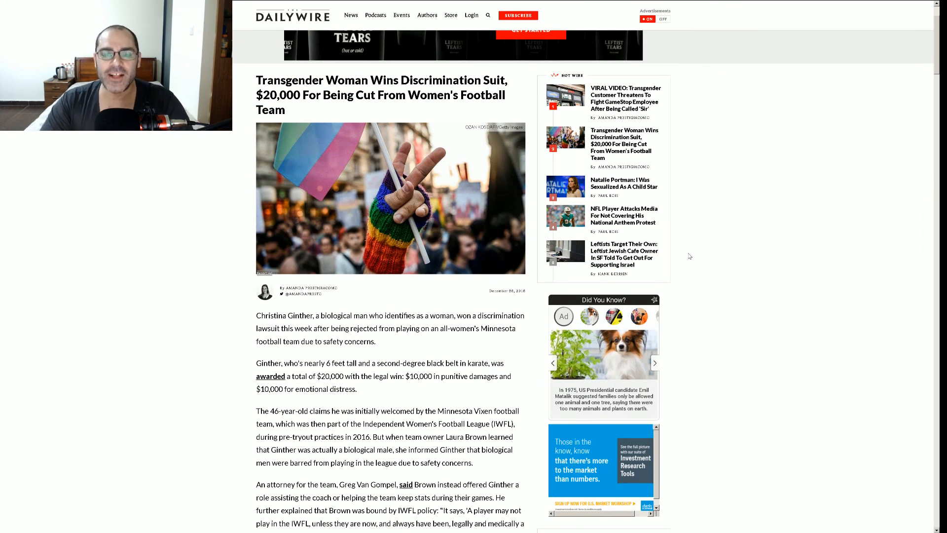
pyautogui.scroll(-3)
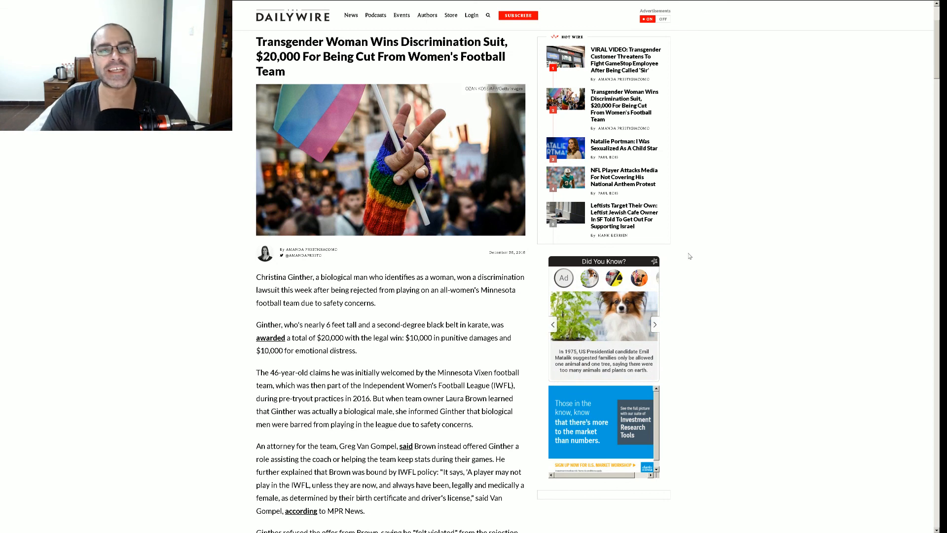
pyautogui.moveTo(692, 246)
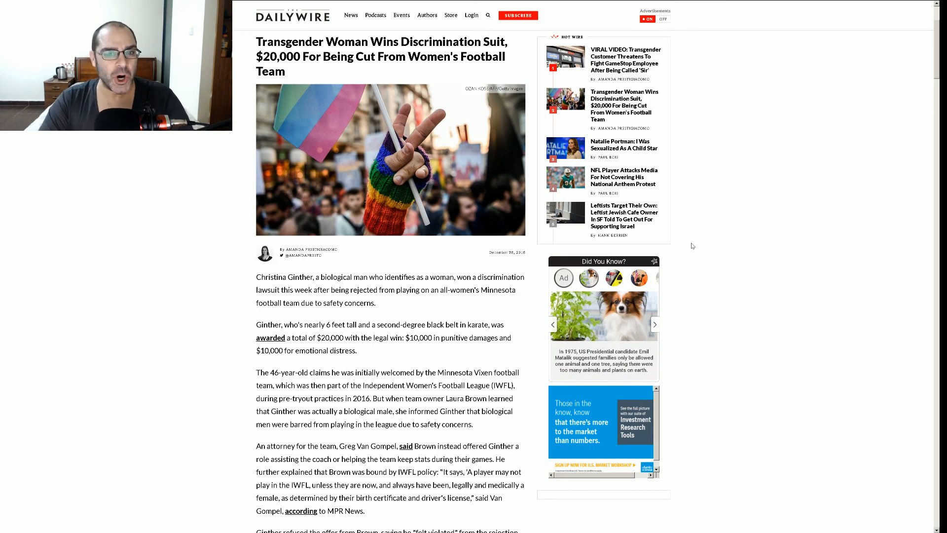